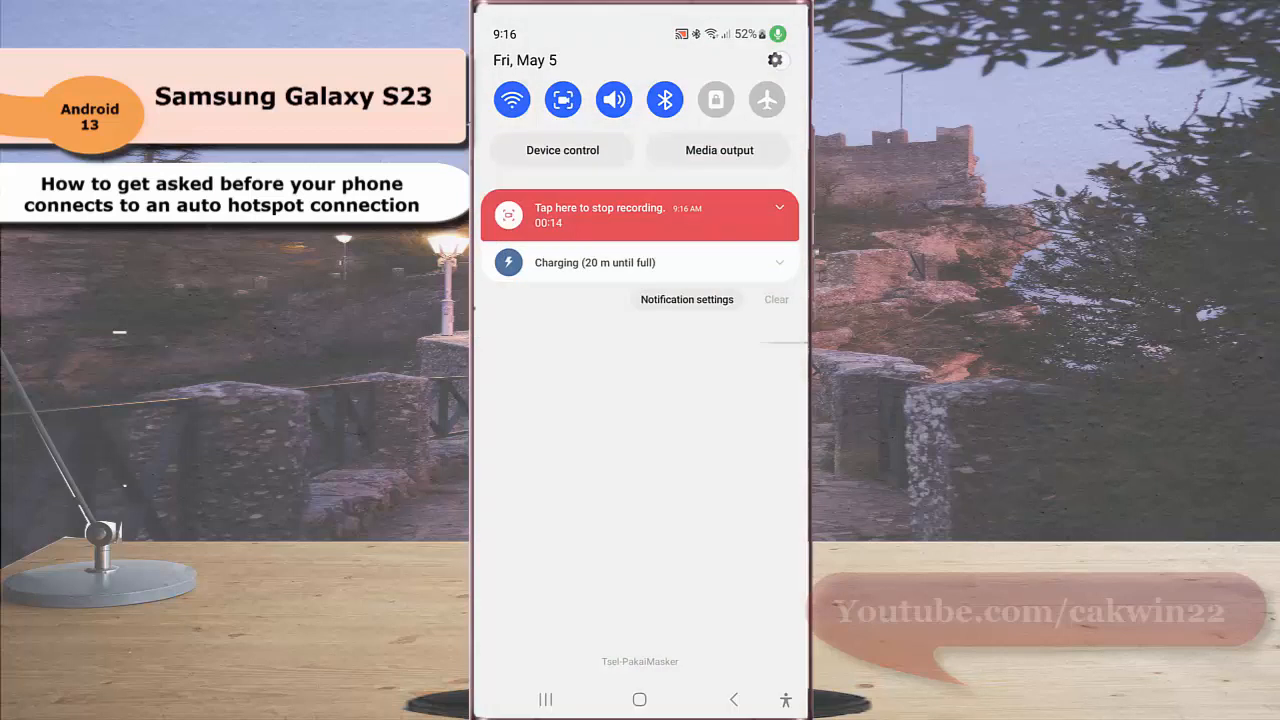
# Navigate from Settings through Connections to the Wi-Fi screen showing the connected network.
pyautogui.click(776, 56)
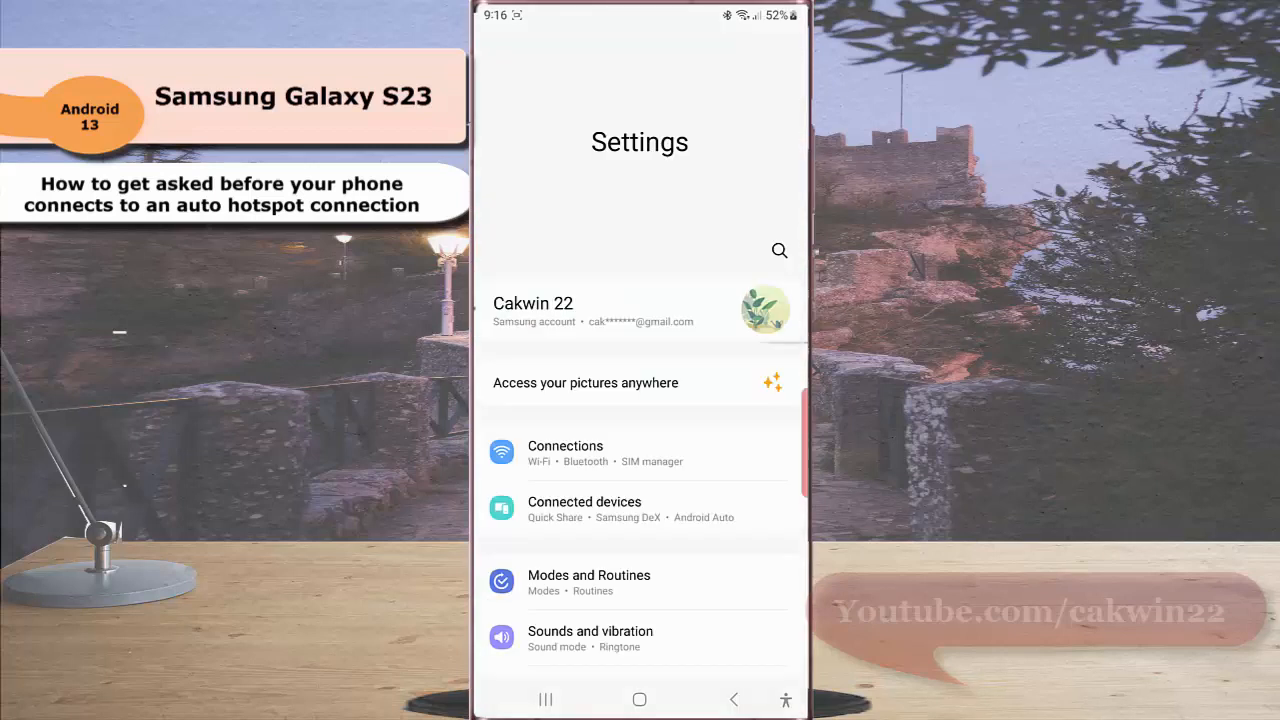
pyautogui.click(564, 446)
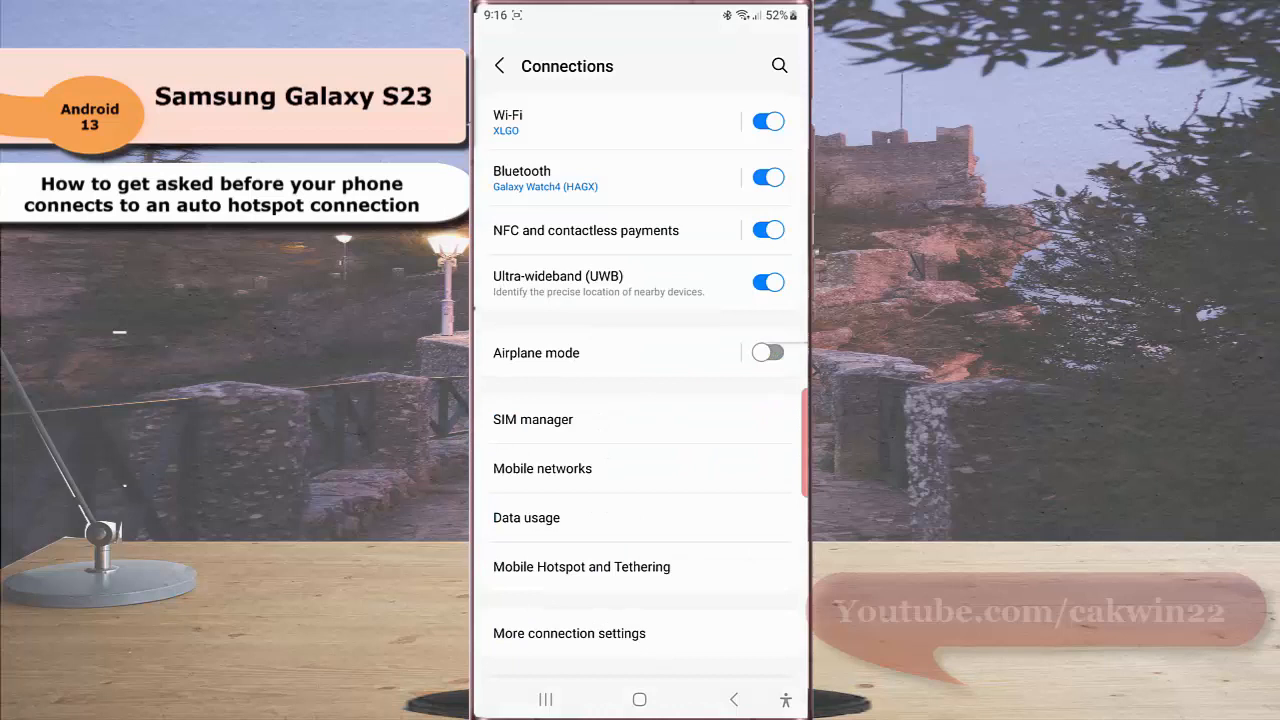
pyautogui.click(508, 122)
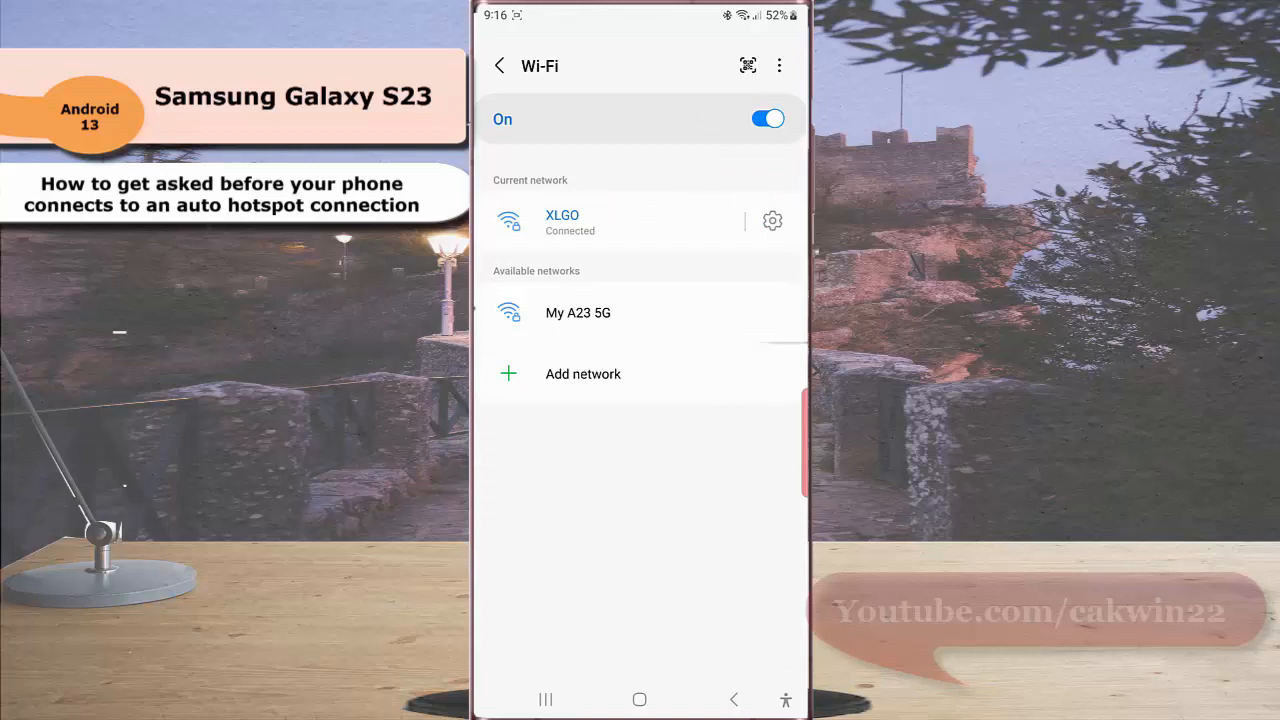
# In Intelligent Wi-Fi, set Auto Hotspot connection to 'Ask before connecting'.
pyautogui.click(780, 64)
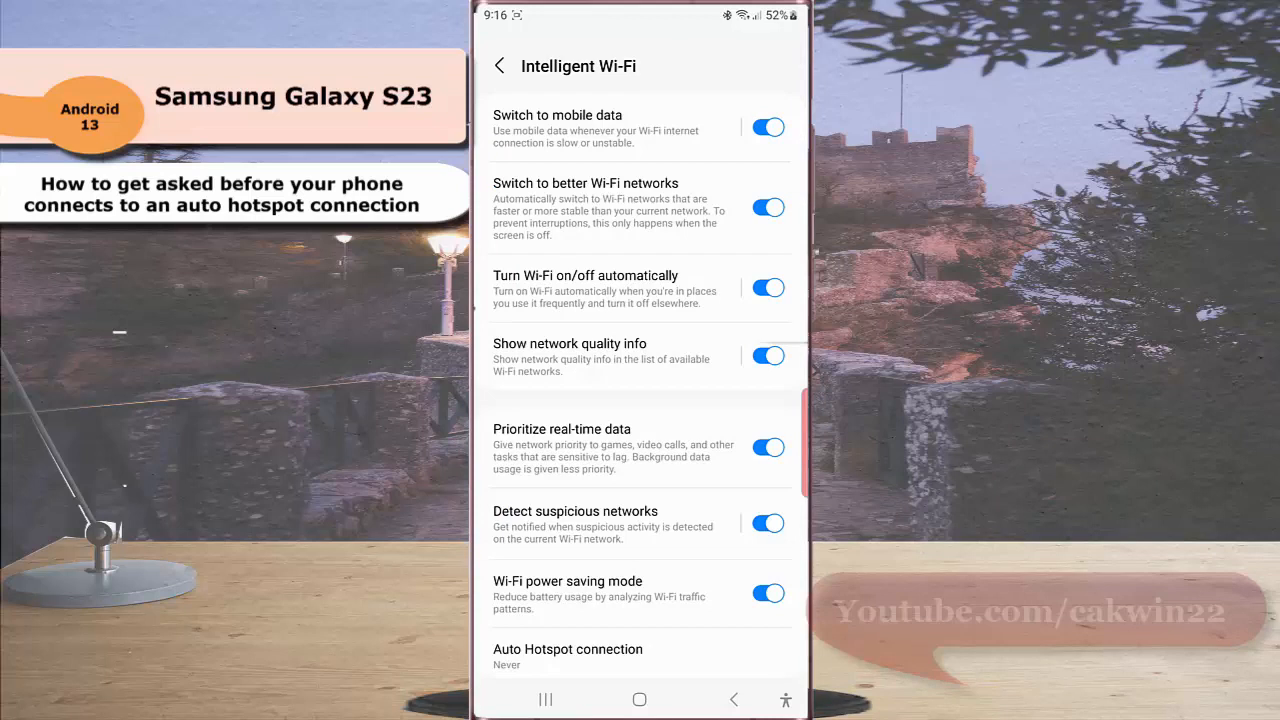
pyautogui.click(568, 648)
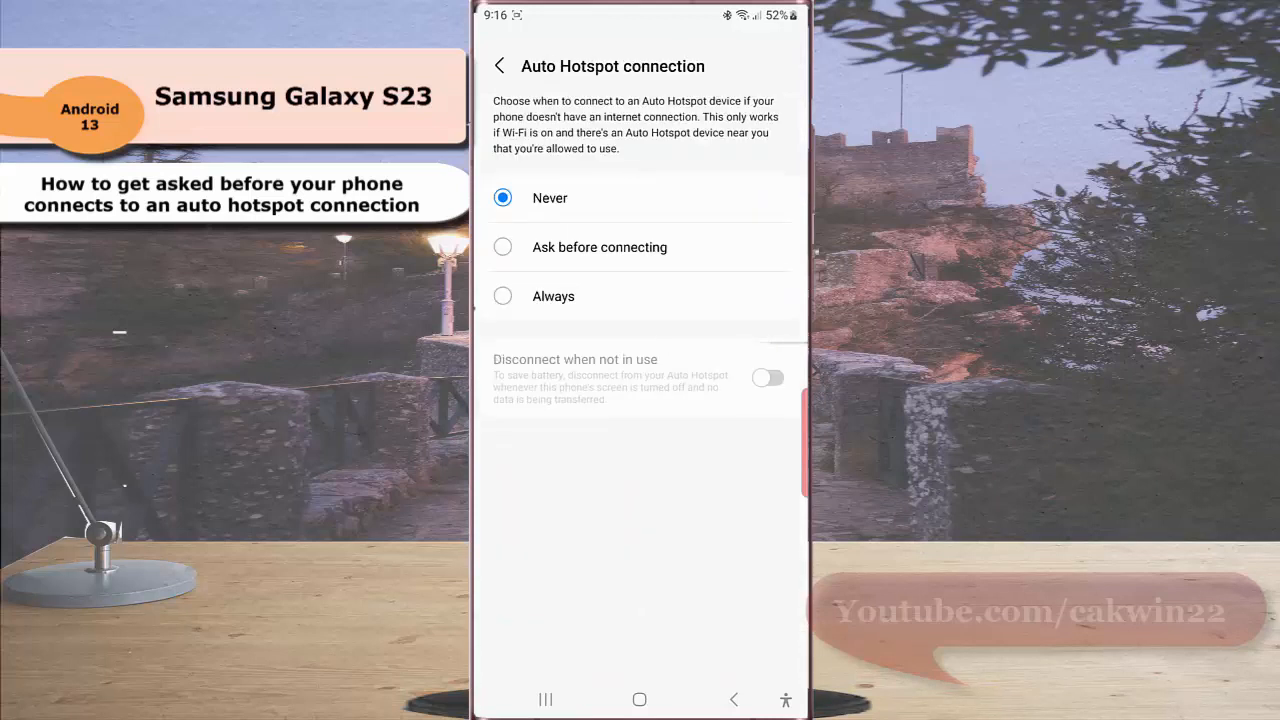
pyautogui.click(502, 248)
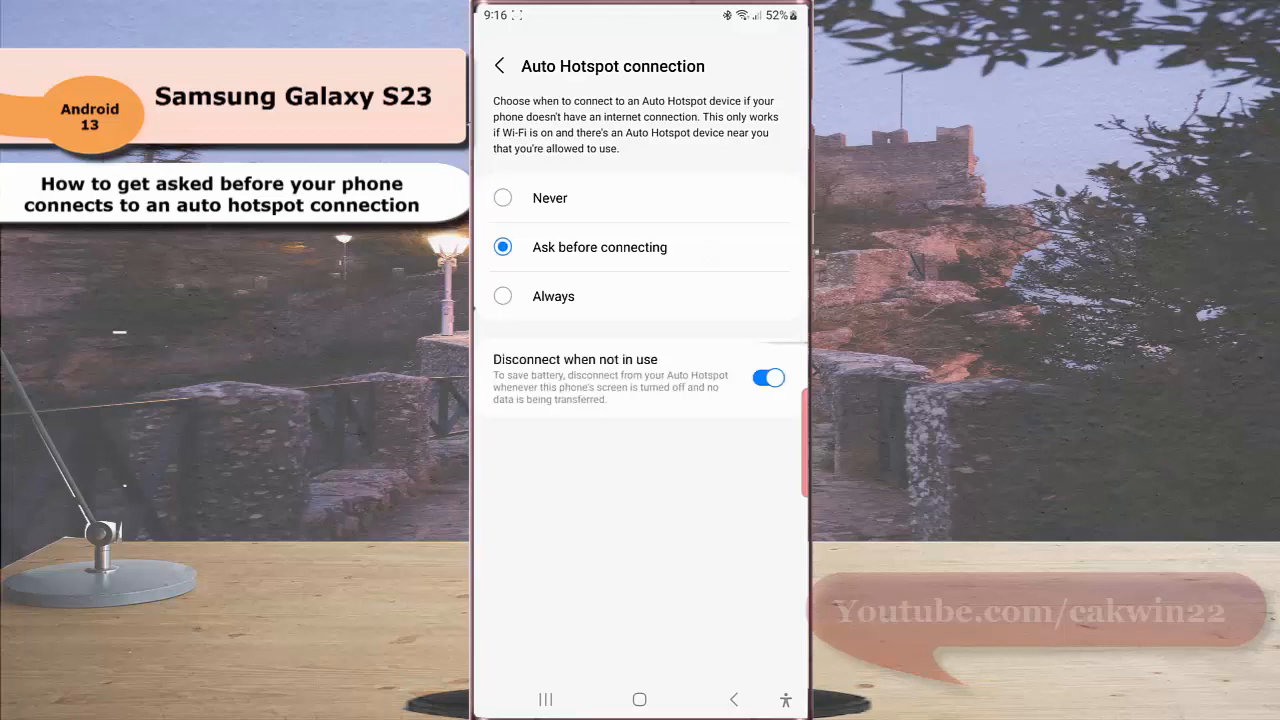